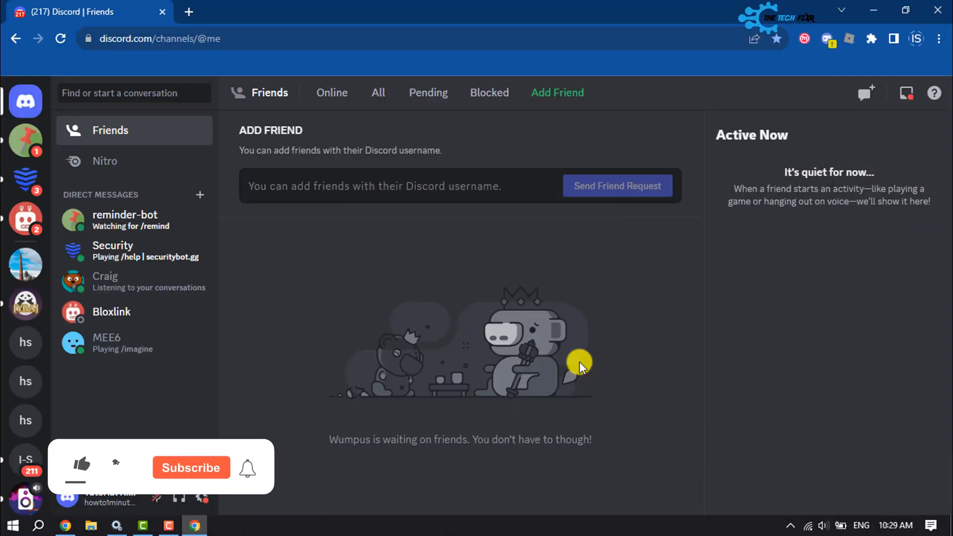
Click through the bottom bar, then open the direct messages with reminder-bot.
click(82, 467)
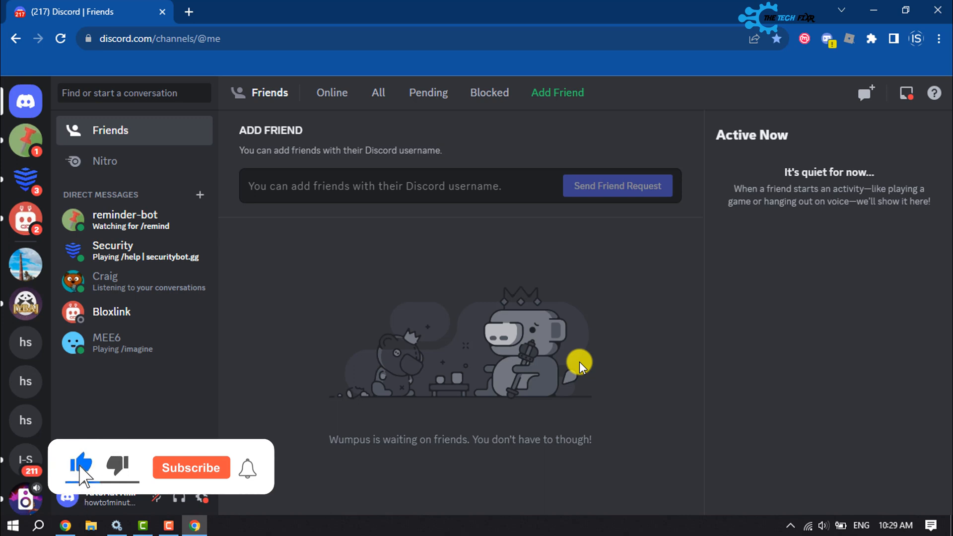
click(190, 468)
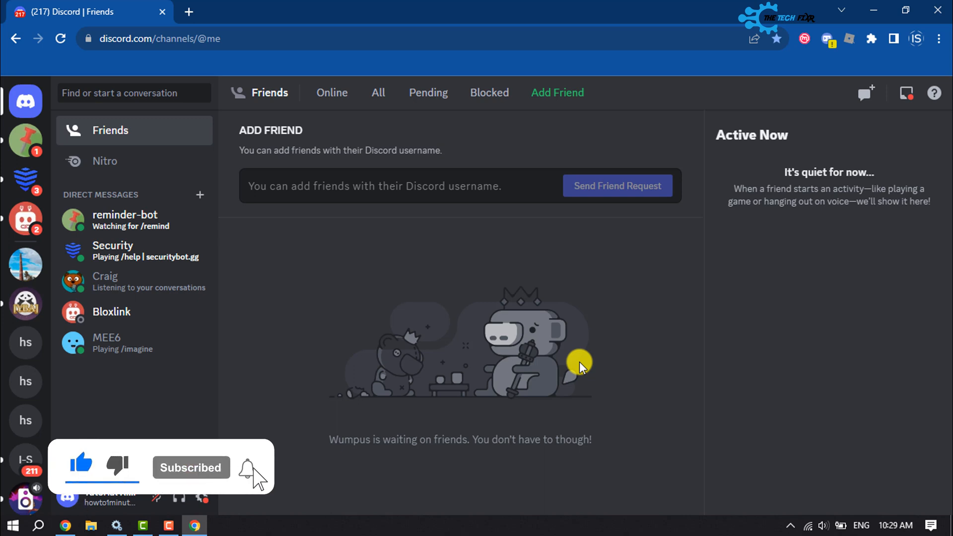
click(236, 467)
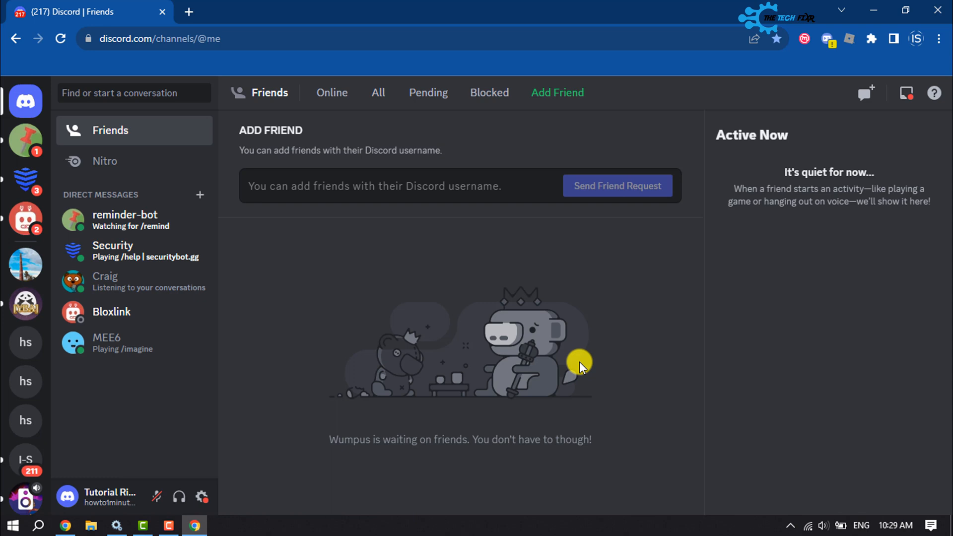
mouse_move(591, 357)
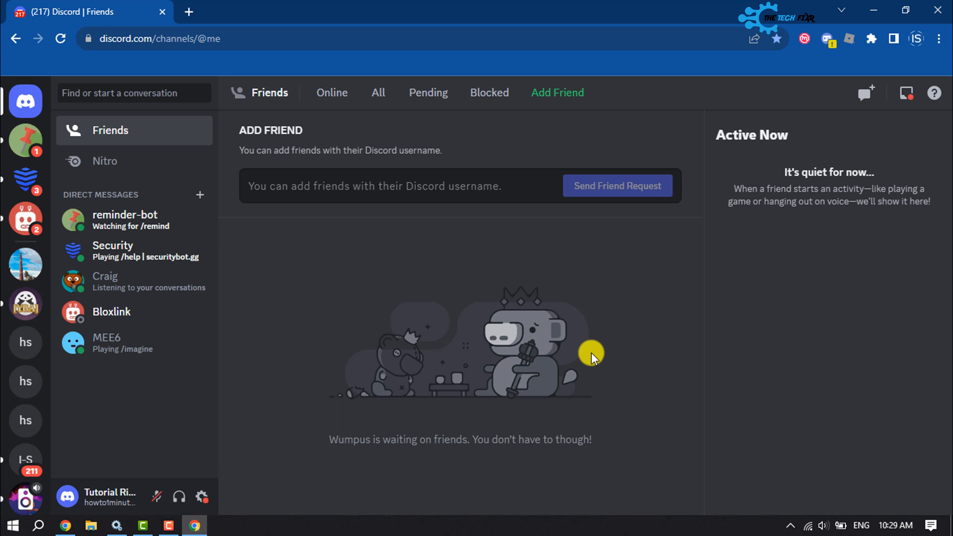
mouse_move(234, 5)
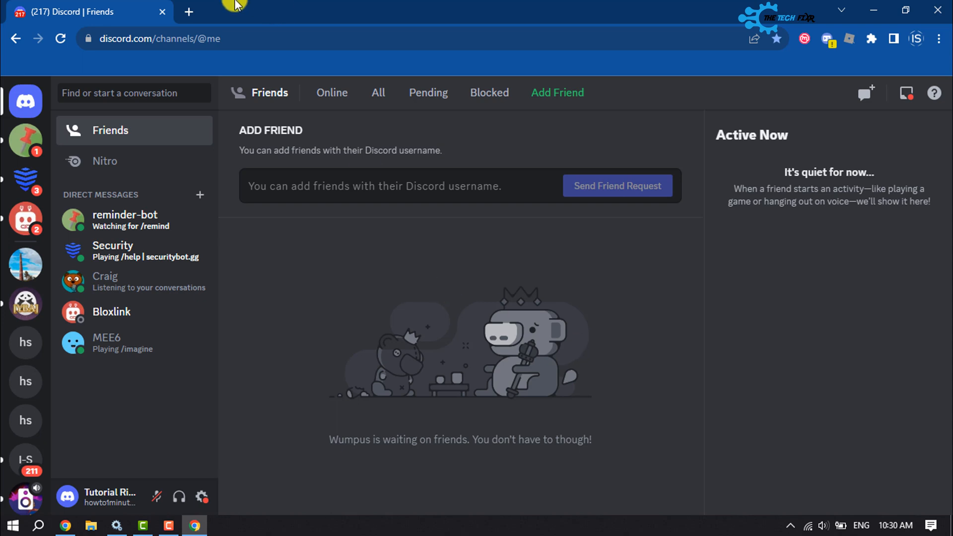
mouse_move(25, 140)
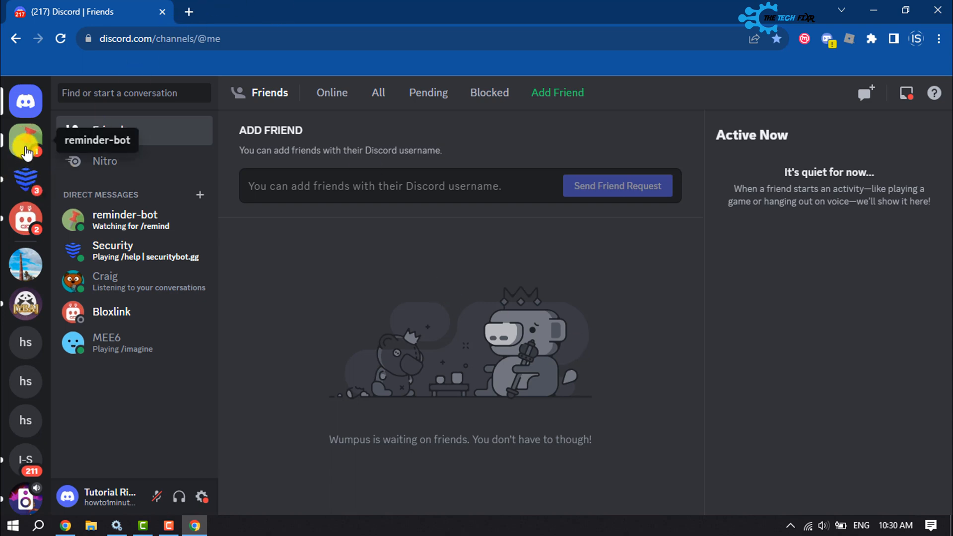
click(125, 220)
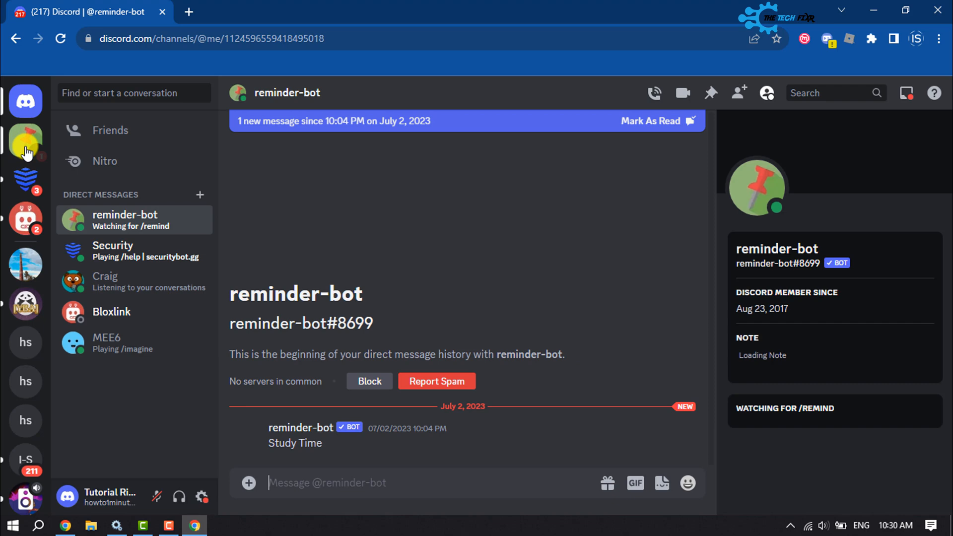
Leave the Your Bizarre Adventure! server from its server menu and confirm.
click(25, 140)
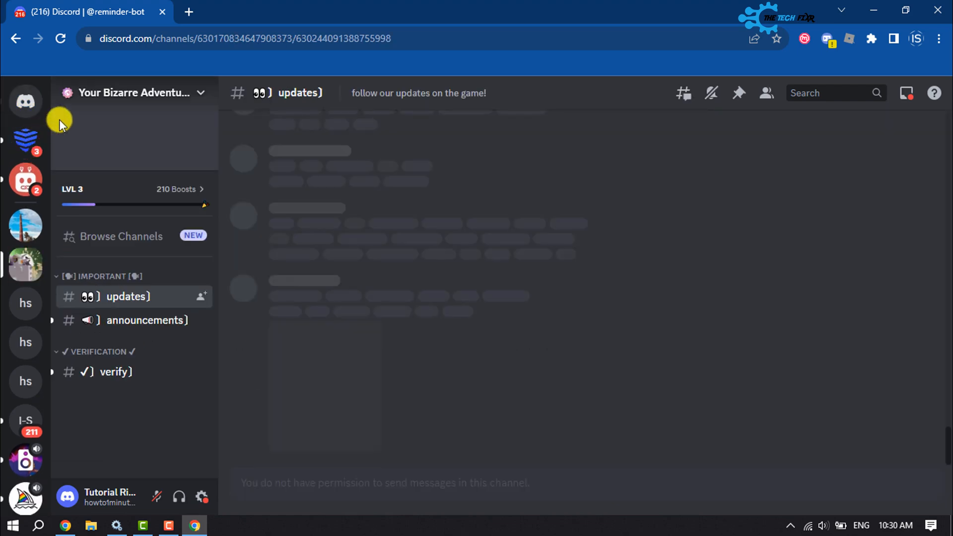
click(114, 297)
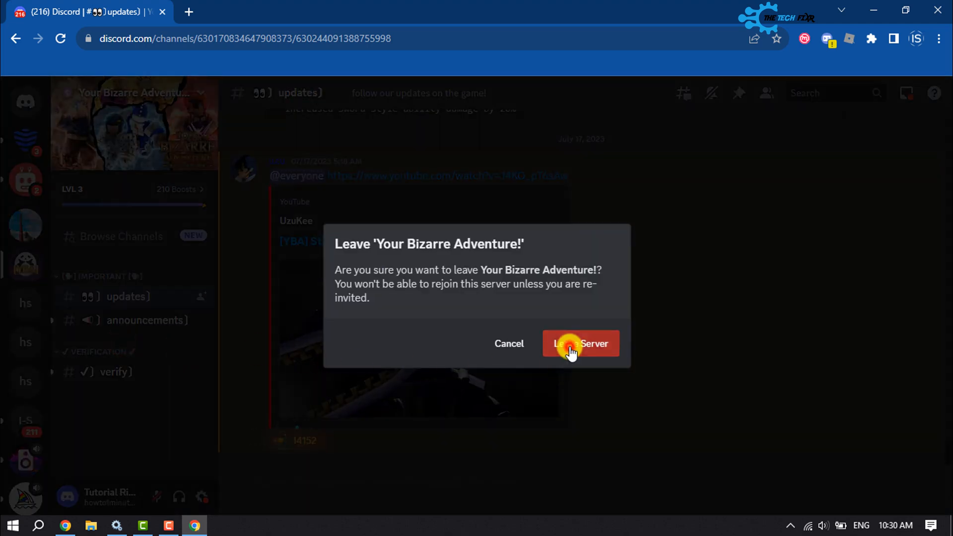
click(581, 343)
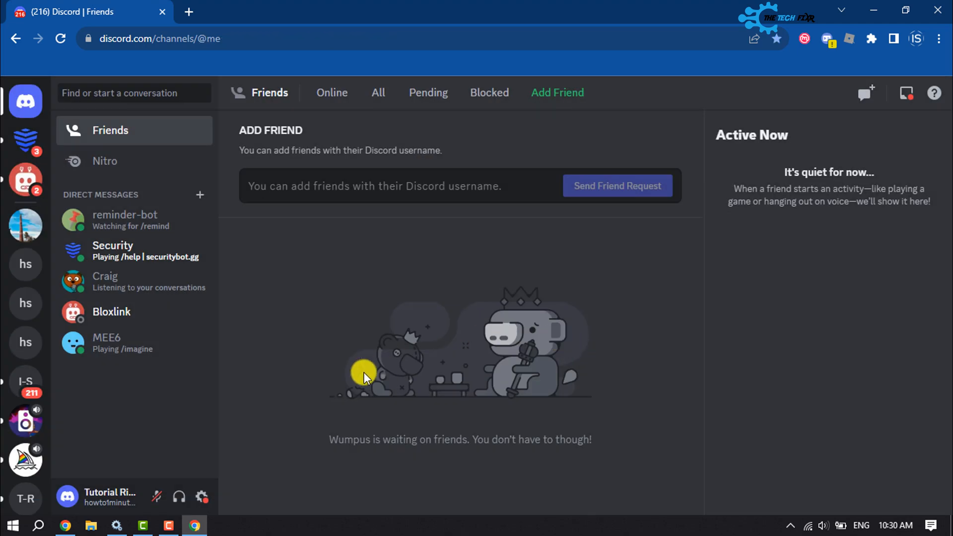
Leave Lofi Radio through its server-name dropdown and confirm in the dialog.
click(25, 422)
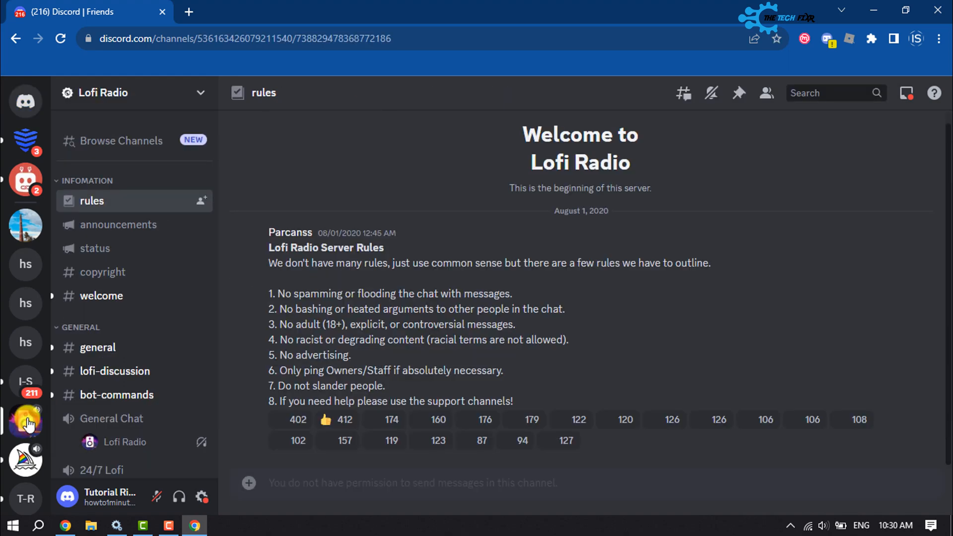
click(122, 92)
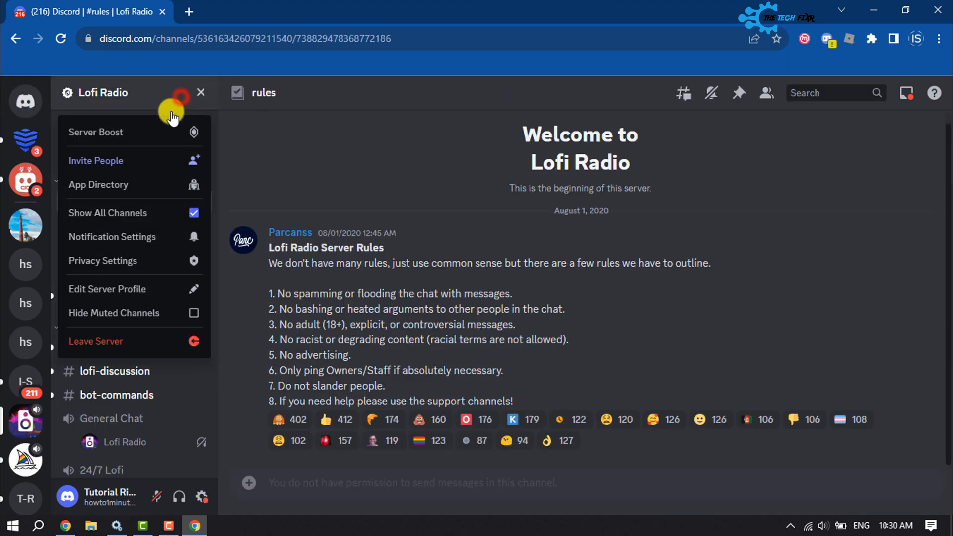
click(96, 341)
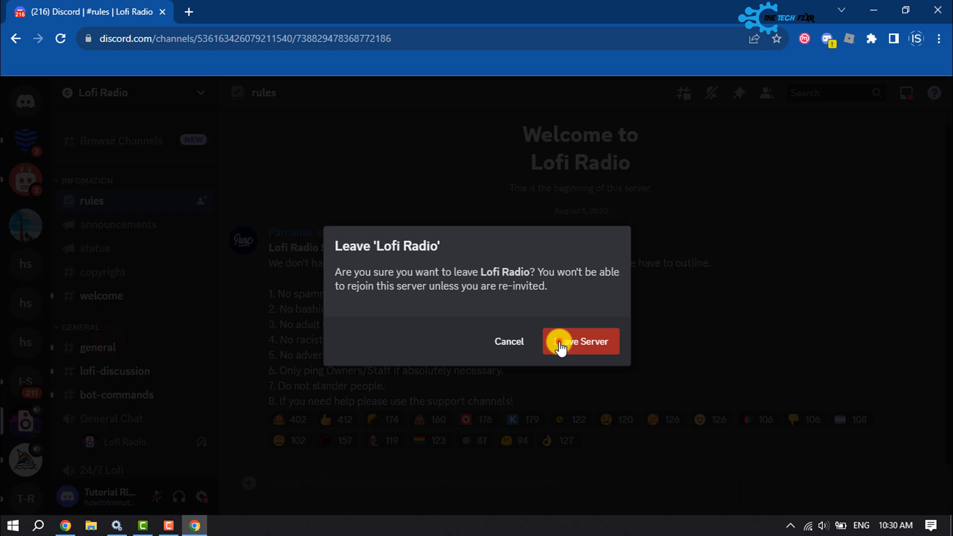
click(580, 341)
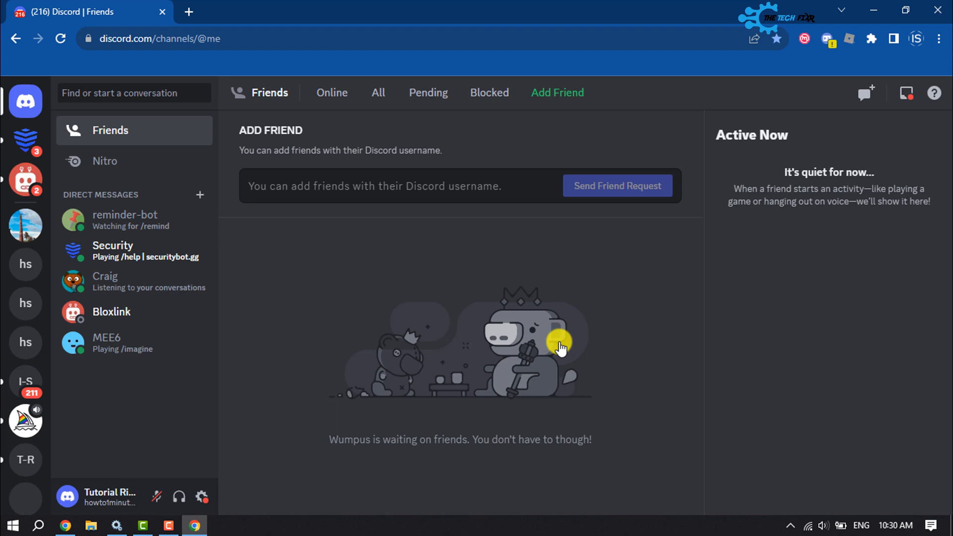
mouse_move(497, 321)
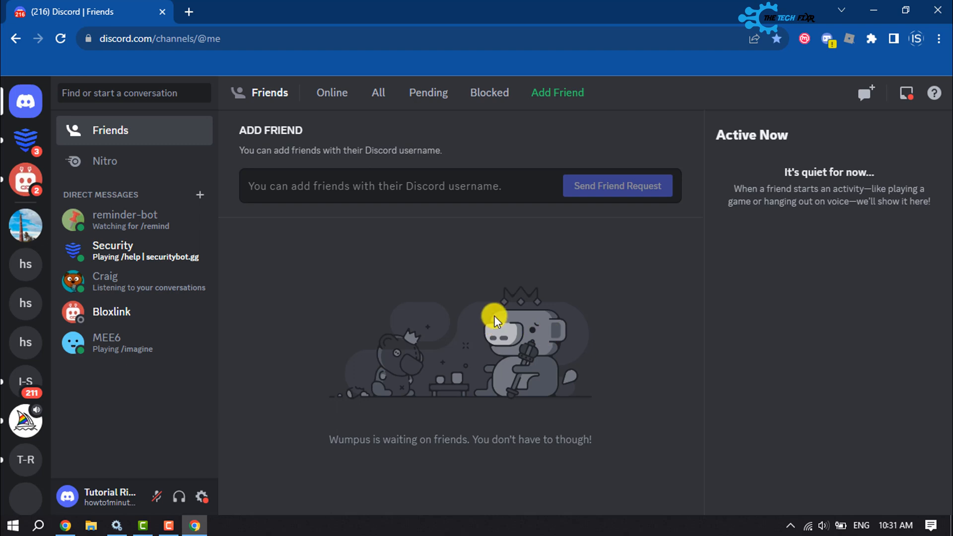